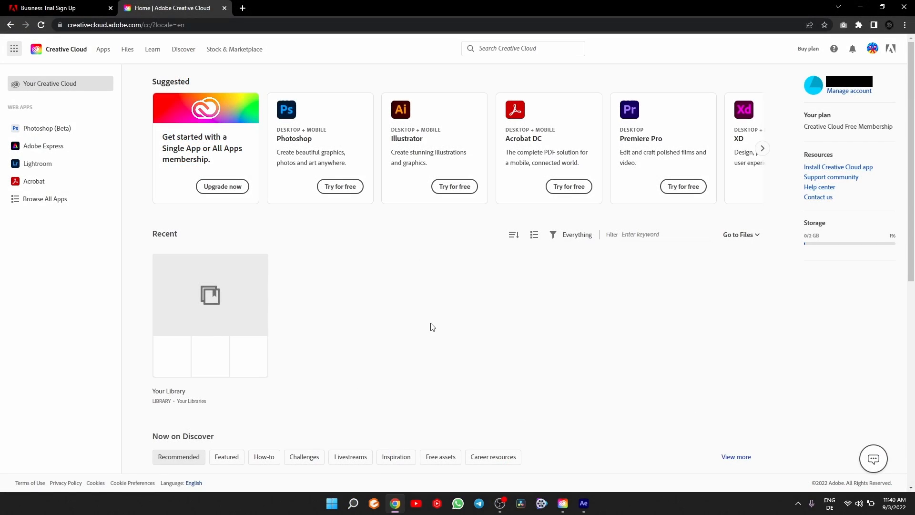
pyautogui.moveTo(335, 223)
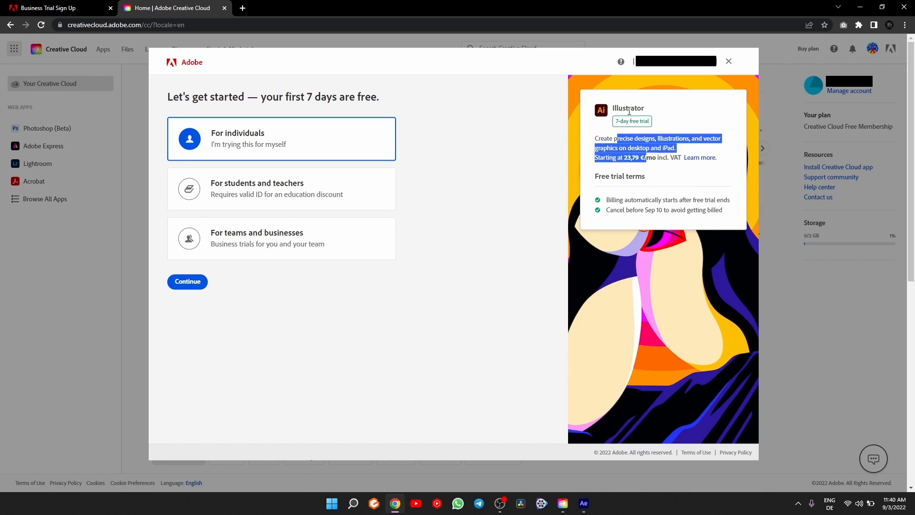
# Step: Continue the individual Illustrator trial on the yearly, billed monthly plan and decline the Adobe Stock offer
pyautogui.click(186, 281)
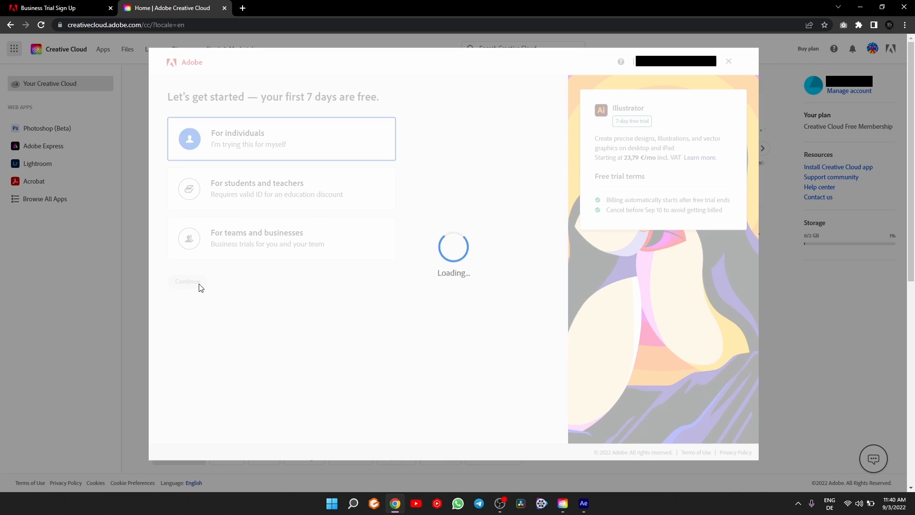
pyautogui.click(187, 281)
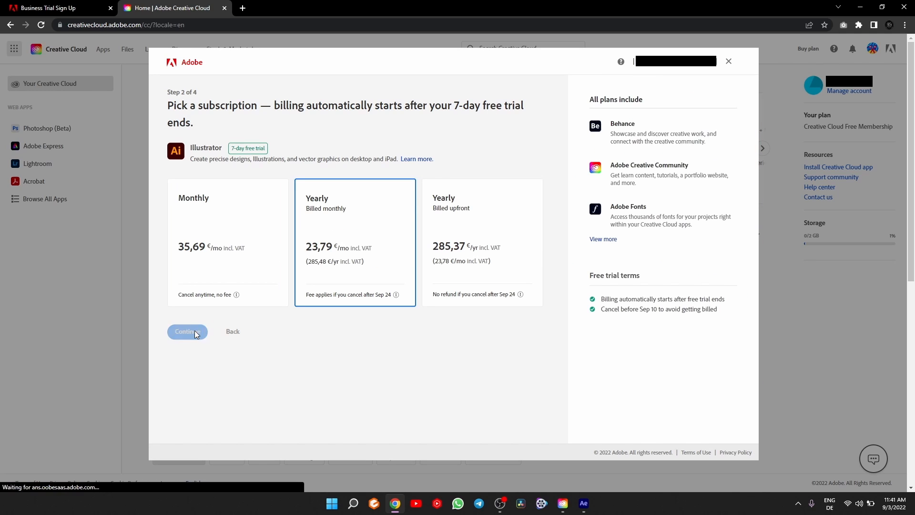
pyautogui.click(187, 332)
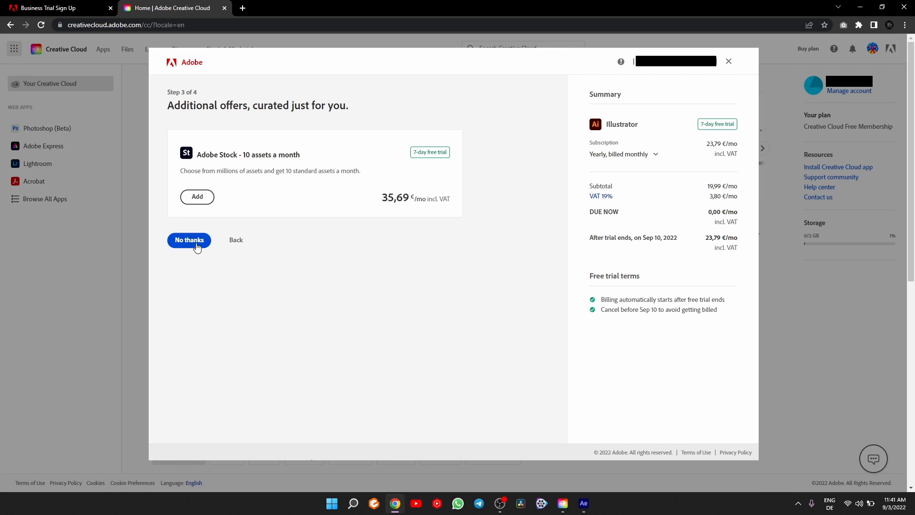
pyautogui.click(188, 240)
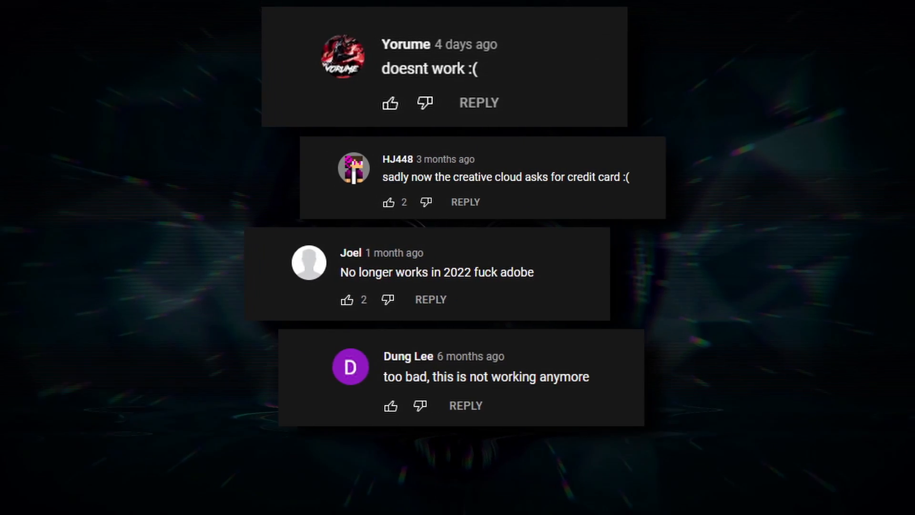
# Step: Load the Creative Cloud for teams 14-day trial sign-up page from the desktop browser
pyautogui.scroll(-3)
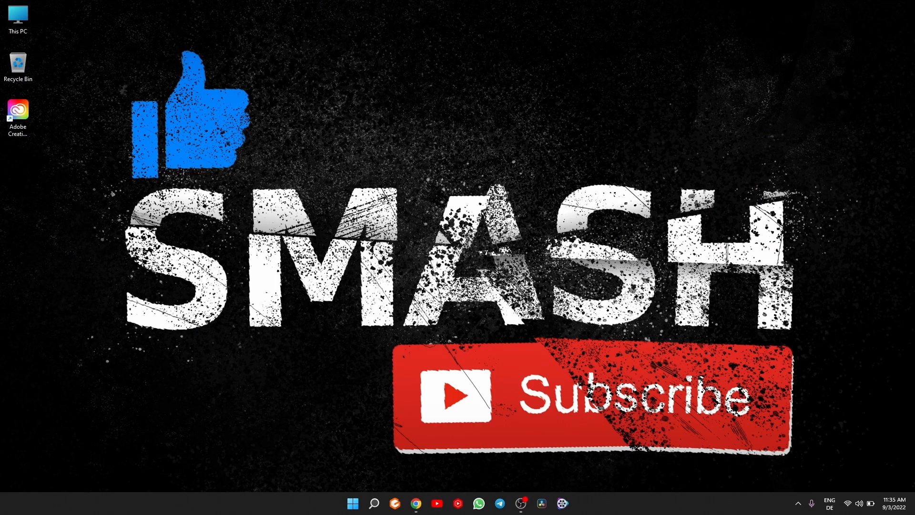
pyautogui.click(17, 109)
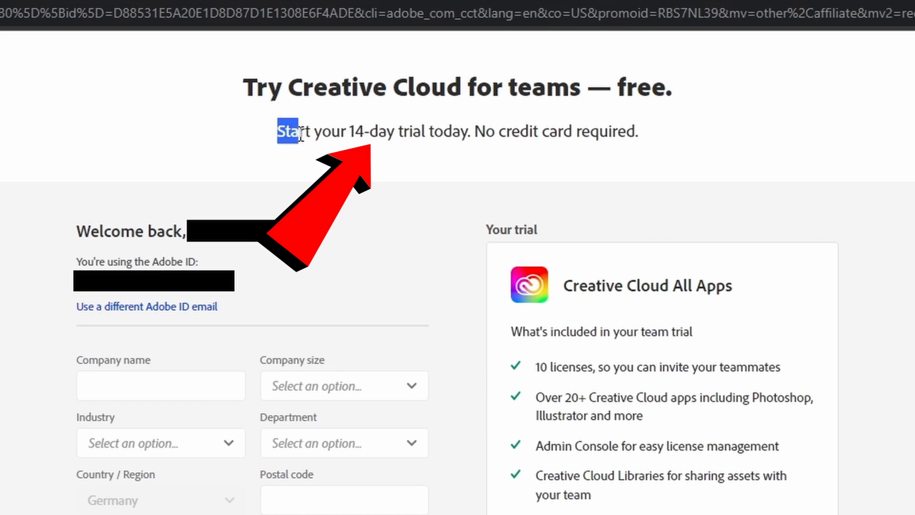
# Step: Highlight the 14-day no-credit-card promise and submit the empty company details form
pyautogui.moveTo(286, 130); pyautogui.dragTo(636, 131)
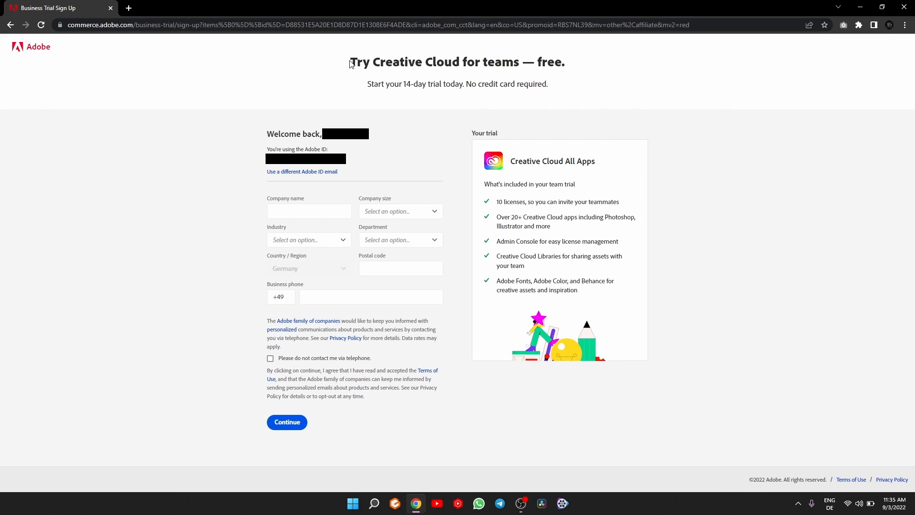
pyautogui.moveTo(350, 61); pyautogui.dragTo(547, 84)
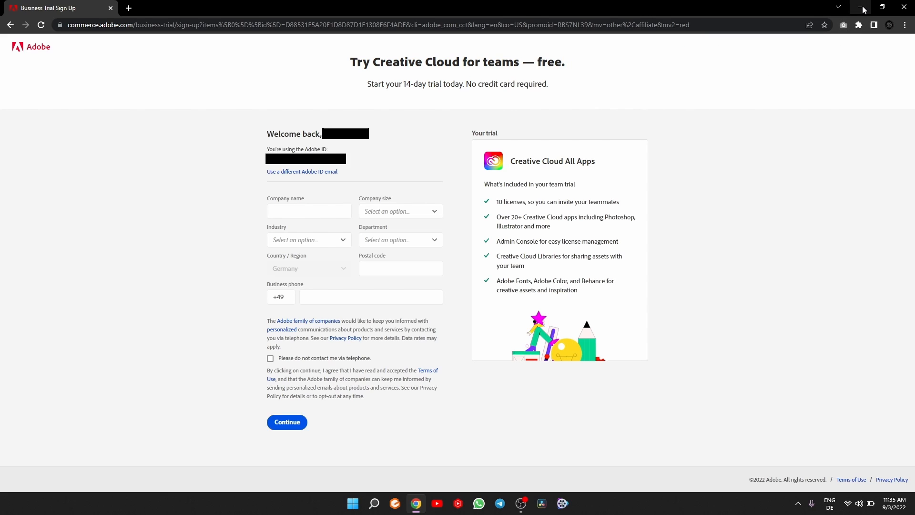
pyautogui.moveTo(860, 7)
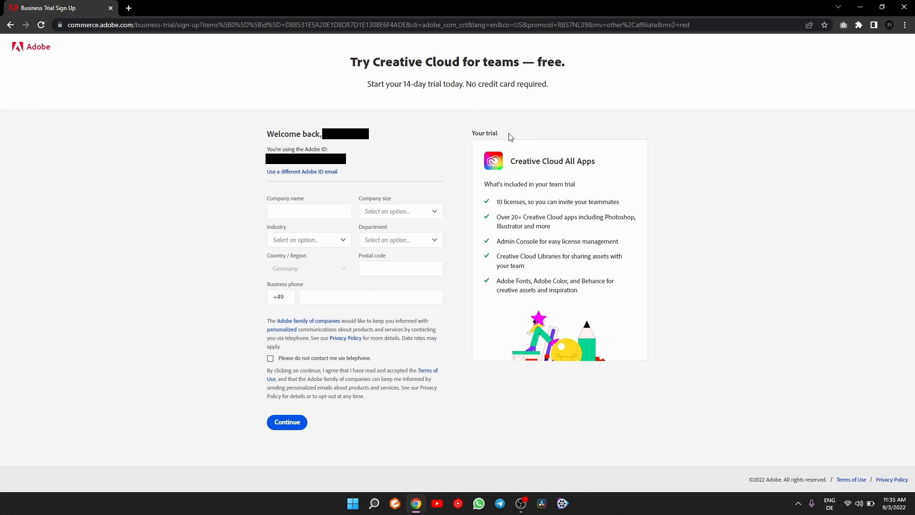
pyautogui.moveTo(287, 222)
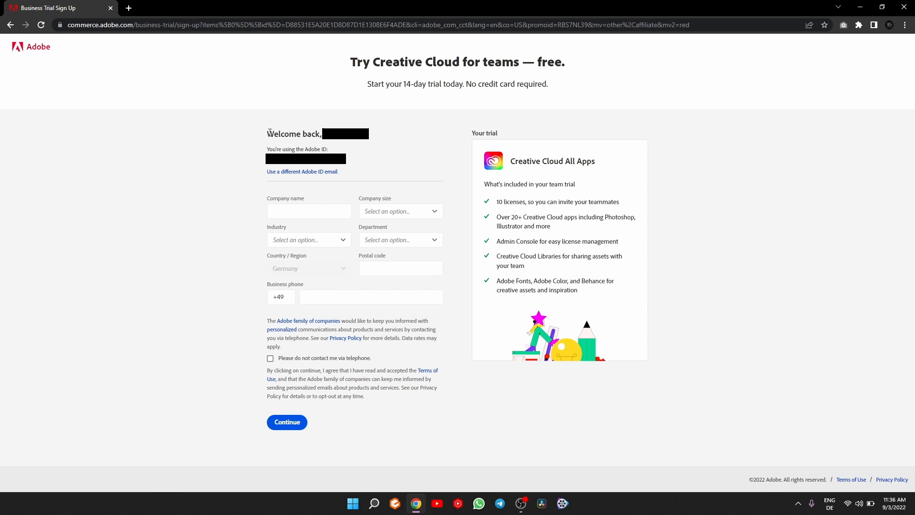
pyautogui.scroll(-3)
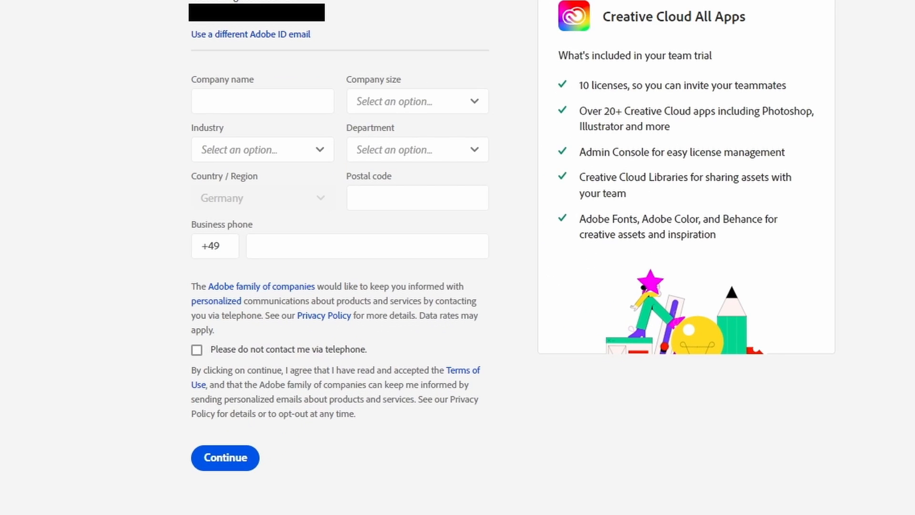
pyautogui.click(418, 101)
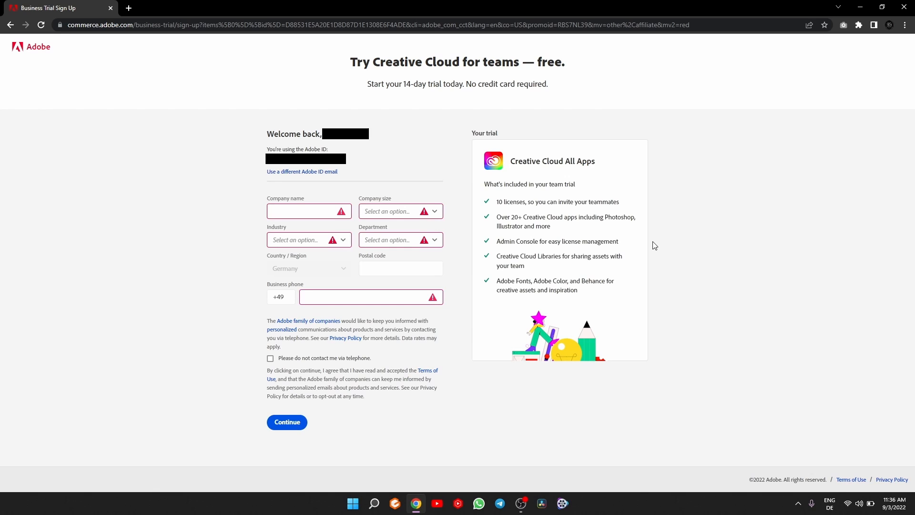
pyautogui.moveTo(474, 115)
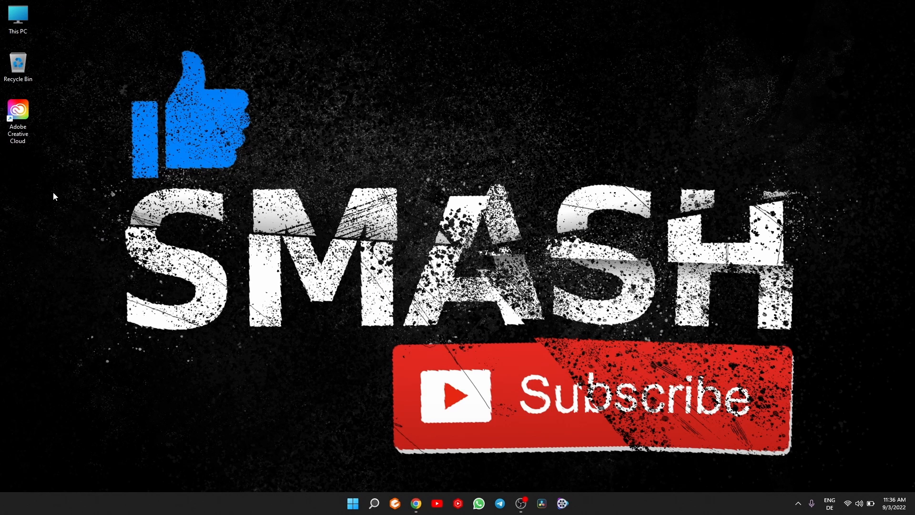
# Step: Show the Adobe Account overview with Creative Cloud All Apps on a 14-day free trial
pyautogui.doubleClick(17, 109)
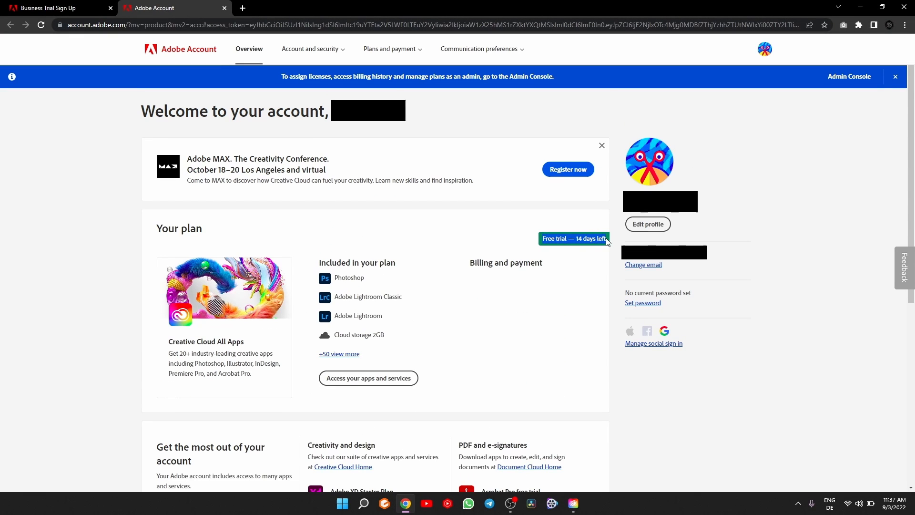
pyautogui.moveTo(604, 293)
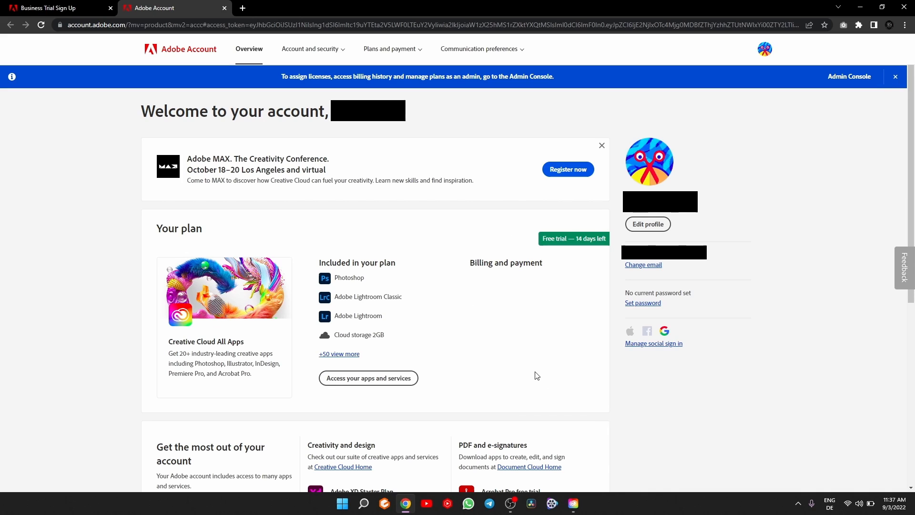
pyautogui.moveTo(471, 339)
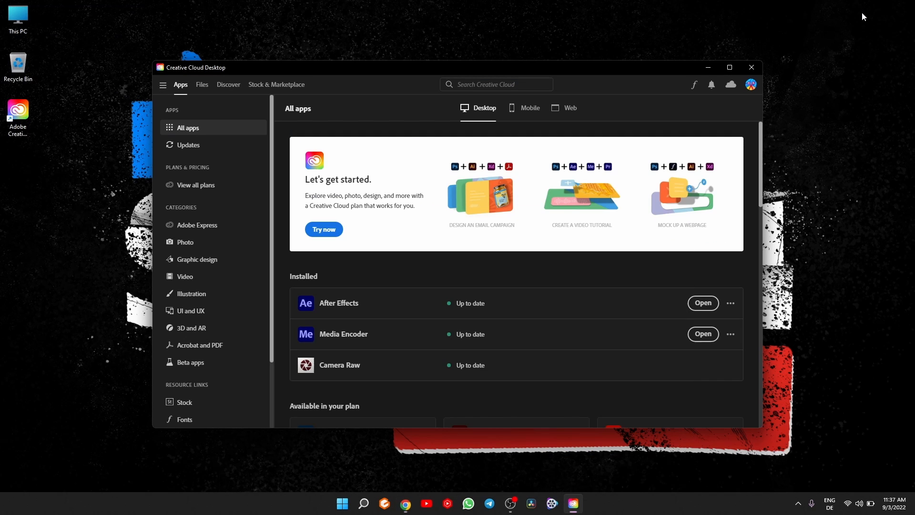
pyautogui.moveTo(708, 304)
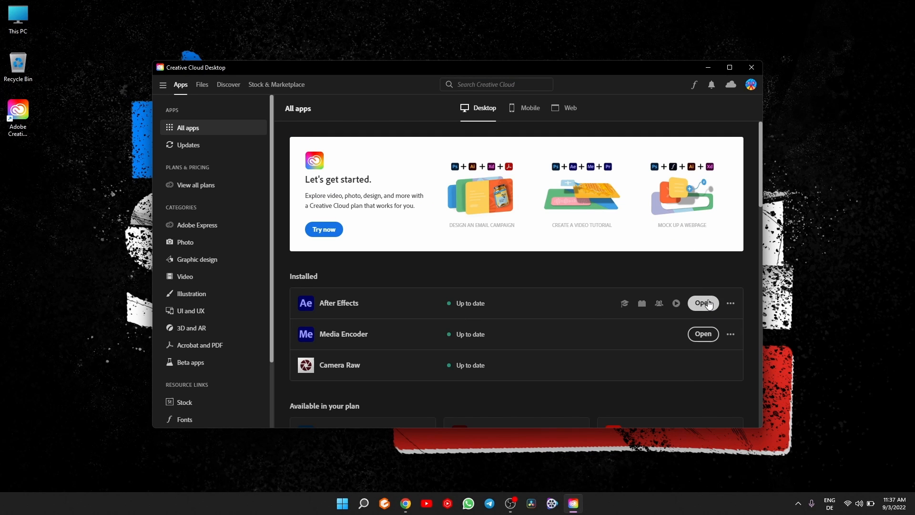
# Step: Launch After Effects from Creative Cloud Desktop showing 14 trial days left
pyautogui.click(703, 303)
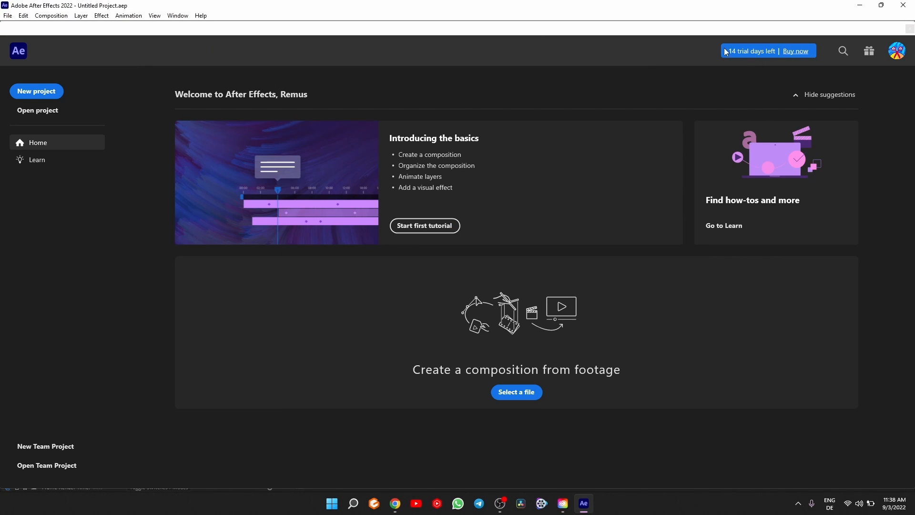
pyautogui.moveTo(615, 105)
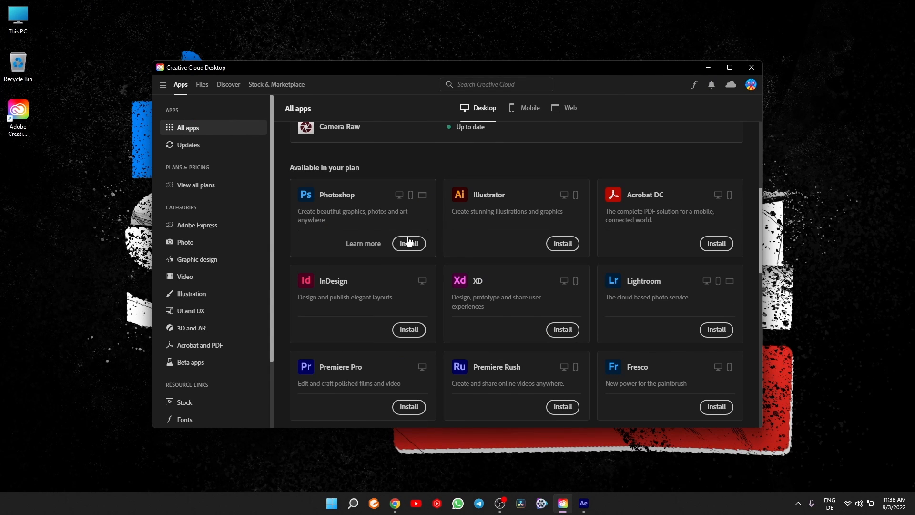
# Step: Install Photoshop and queue Lightroom and Premiere Pro from Available in your plan
pyautogui.click(408, 244)
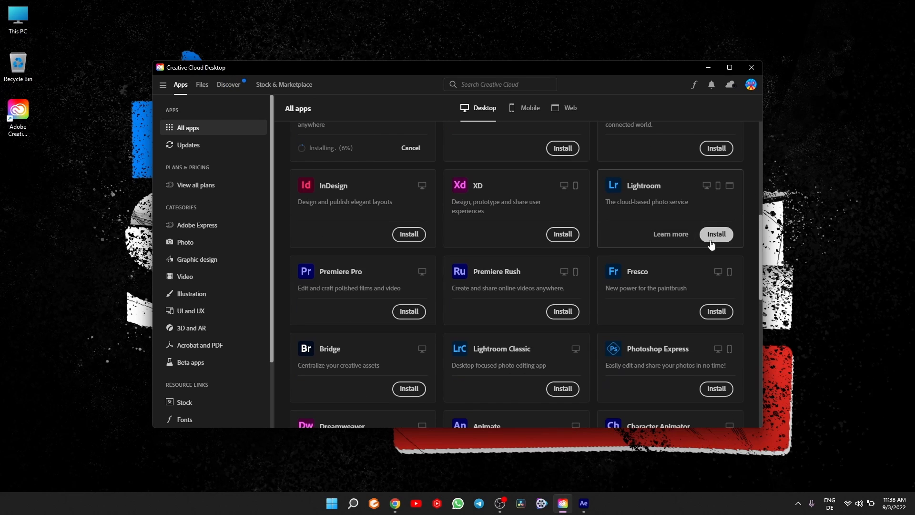
pyautogui.click(716, 234)
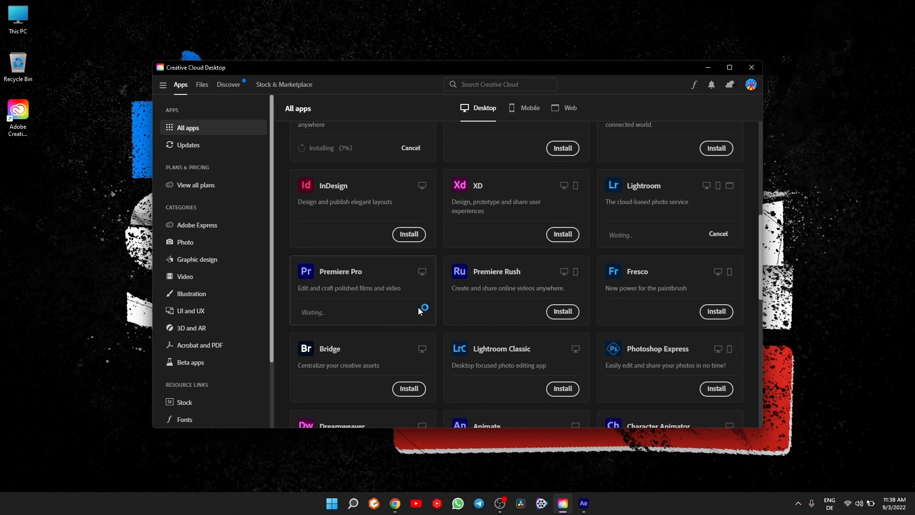
pyautogui.scroll(-3)
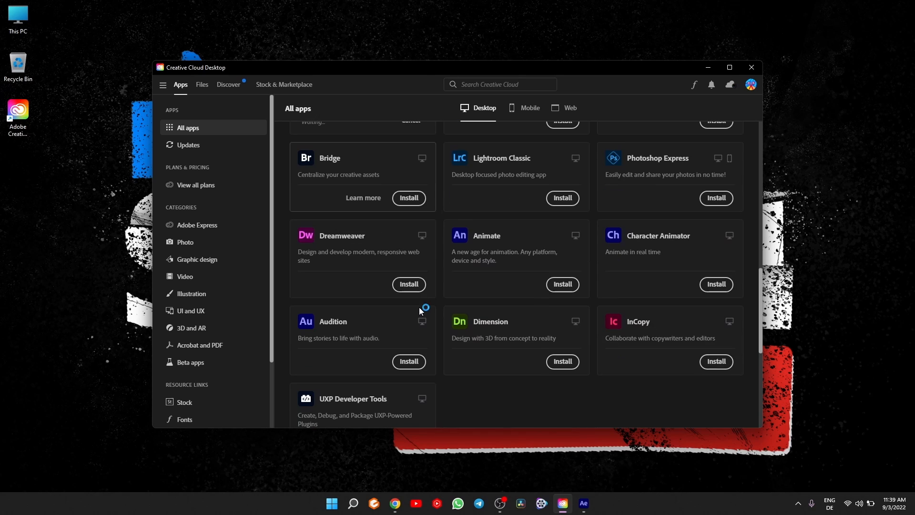
pyautogui.scroll(-3)
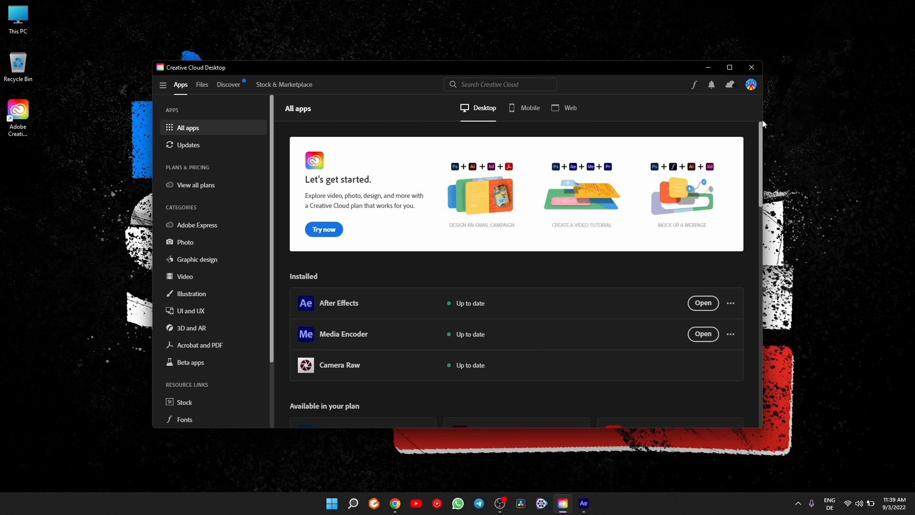
pyautogui.scroll(-3)
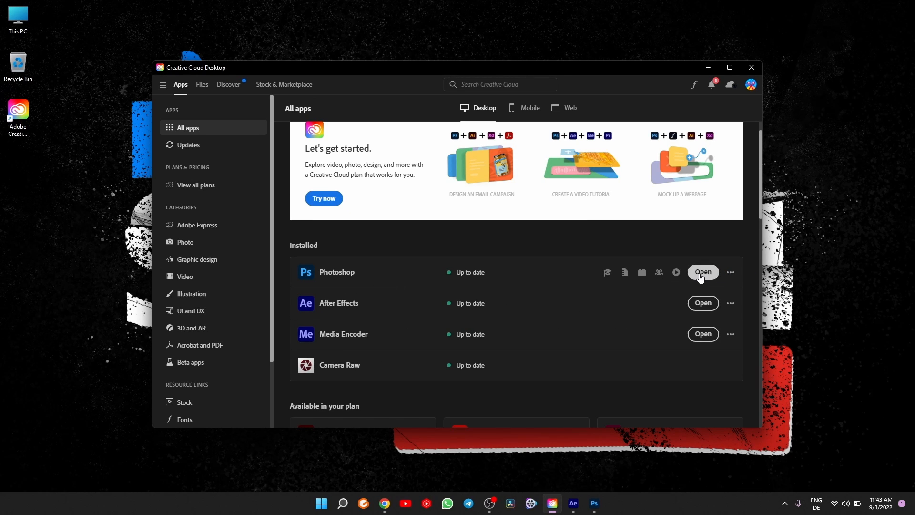
# Step: Launch the newly installed Photoshop and dismiss its What's new dialog
pyautogui.click(703, 273)
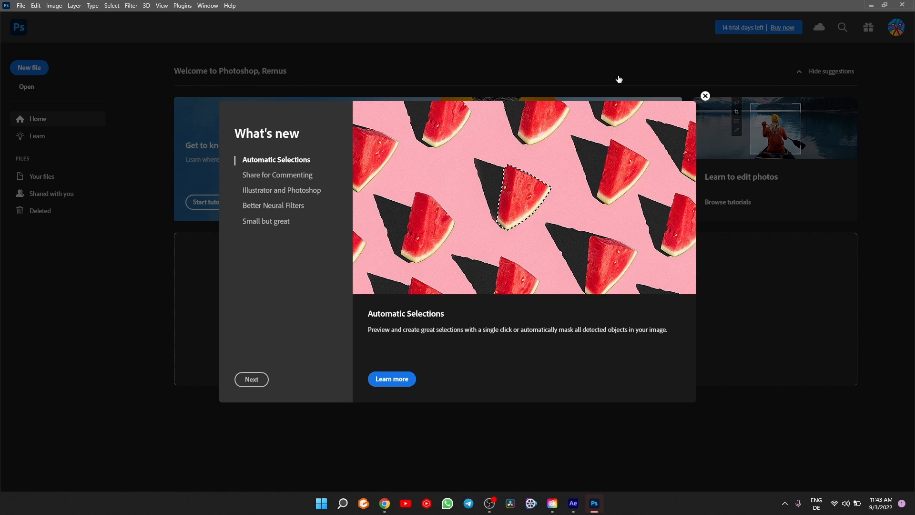
pyautogui.click(705, 95)
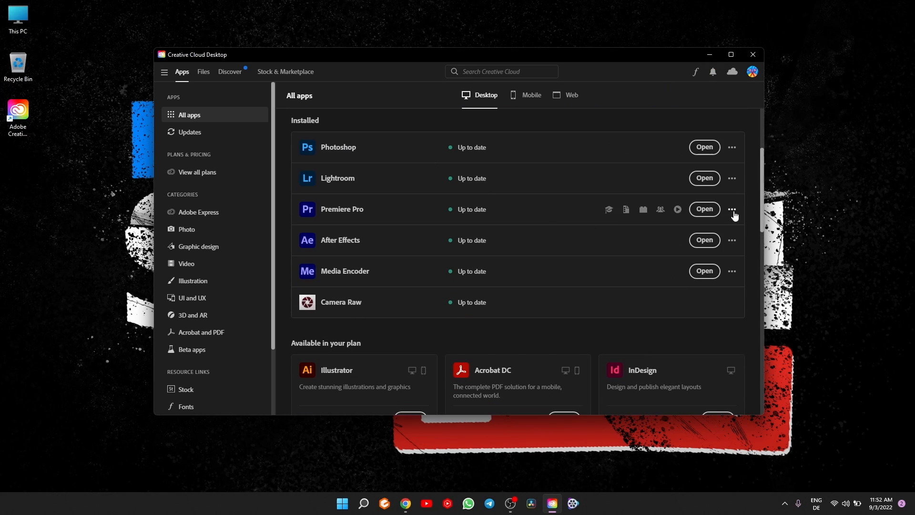
pyautogui.moveTo(660, 240)
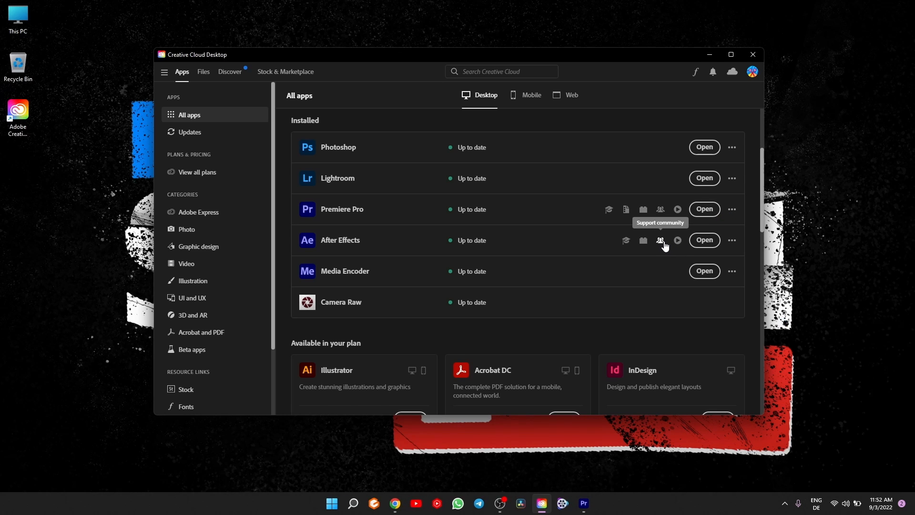